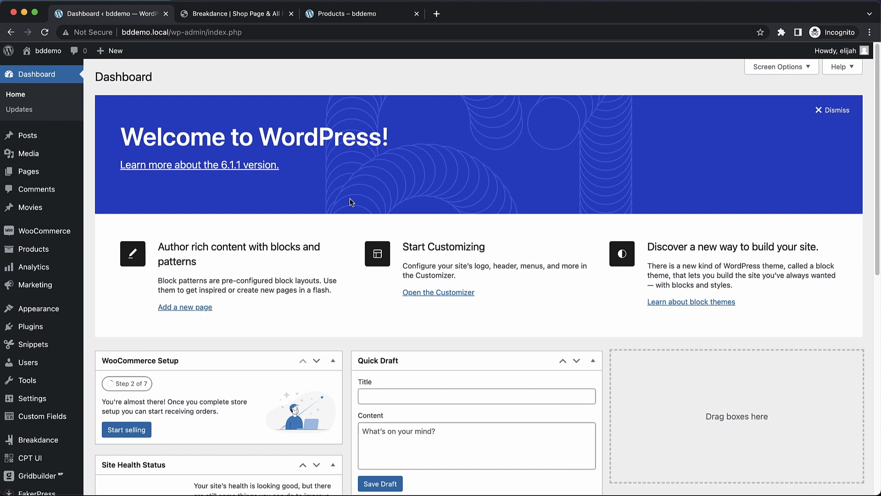
# Scroll the admin sidebar down to reach the Gridbuilder menu.
pyautogui.scroll(-3)
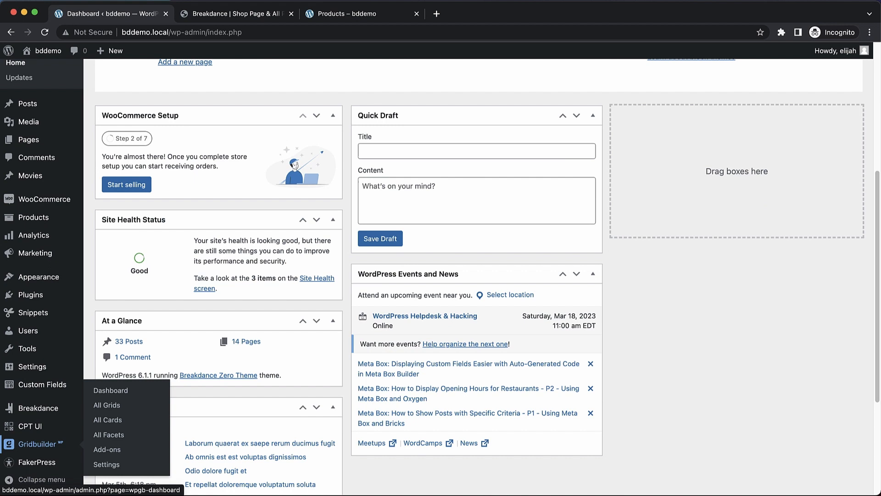
pyautogui.moveTo(109, 434)
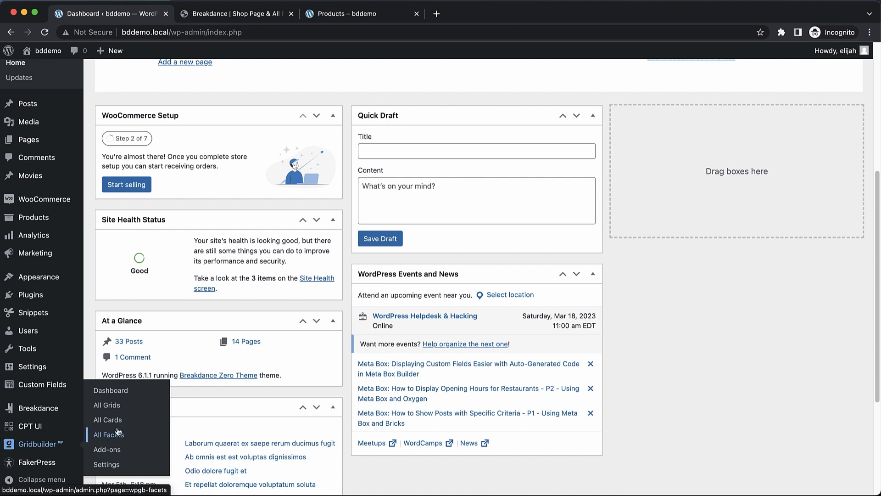
# Create a new facet named 'Price' and move to its behaviour settings.
pyautogui.click(108, 434)
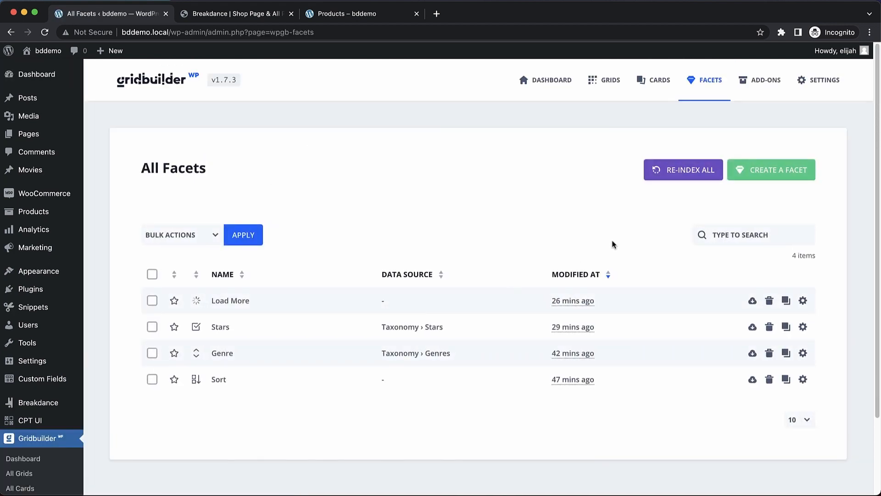
pyautogui.click(771, 169)
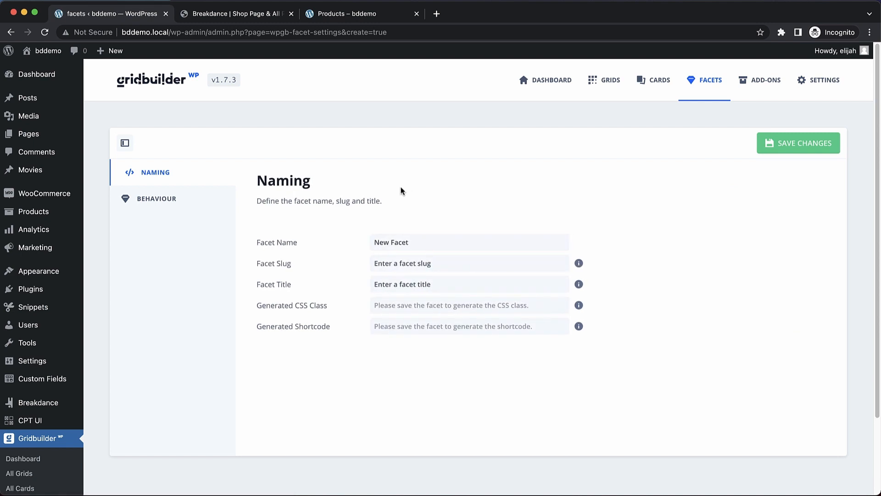
pyautogui.doubleClick(391, 241)
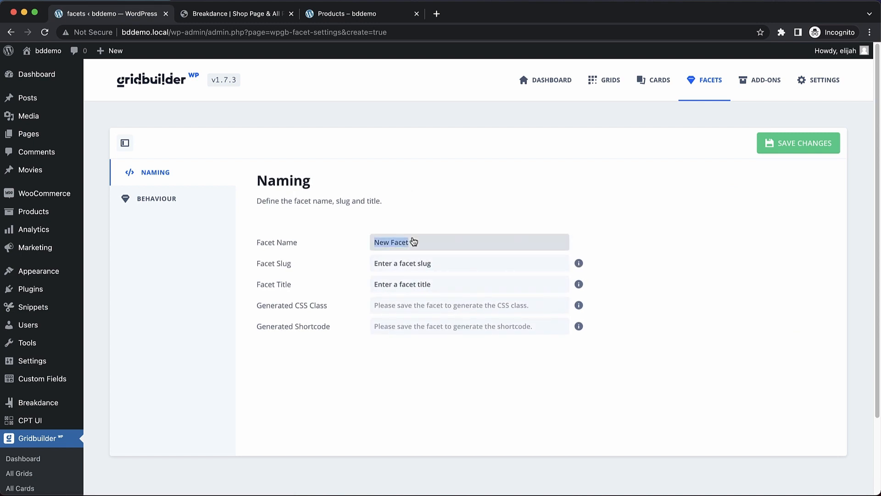
pyautogui.write('Price')
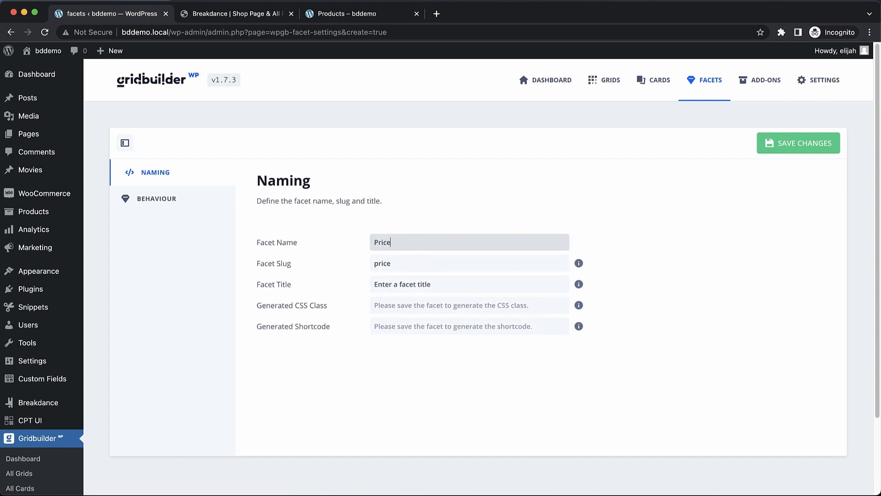
pyautogui.click(157, 199)
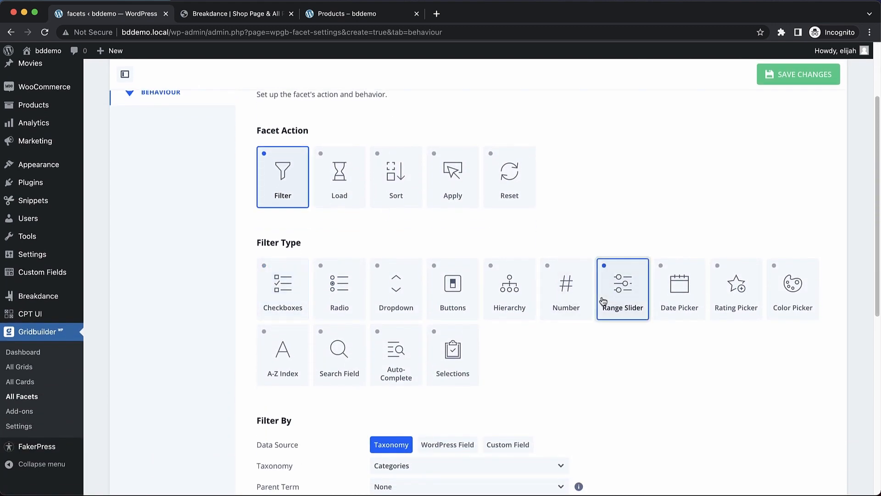
# Source the range slider from the WC › Price custom field with a $ prefix, then save the facet.
pyautogui.scroll(-3)
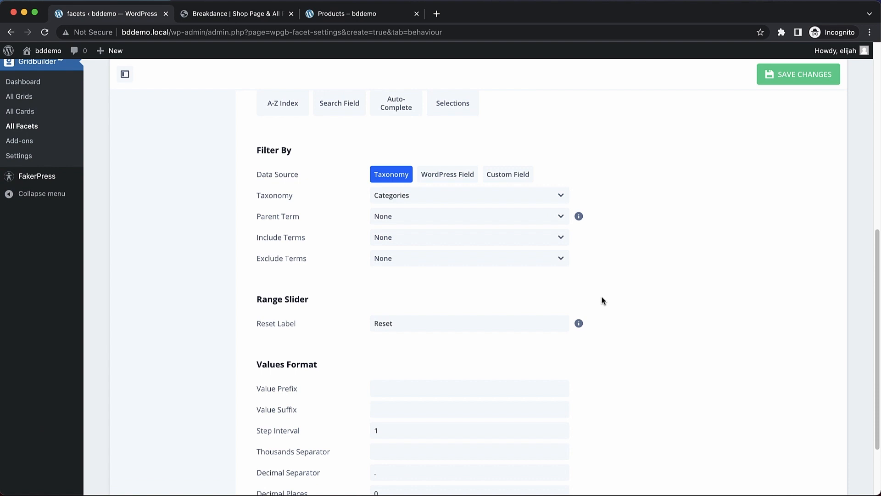
pyautogui.click(508, 173)
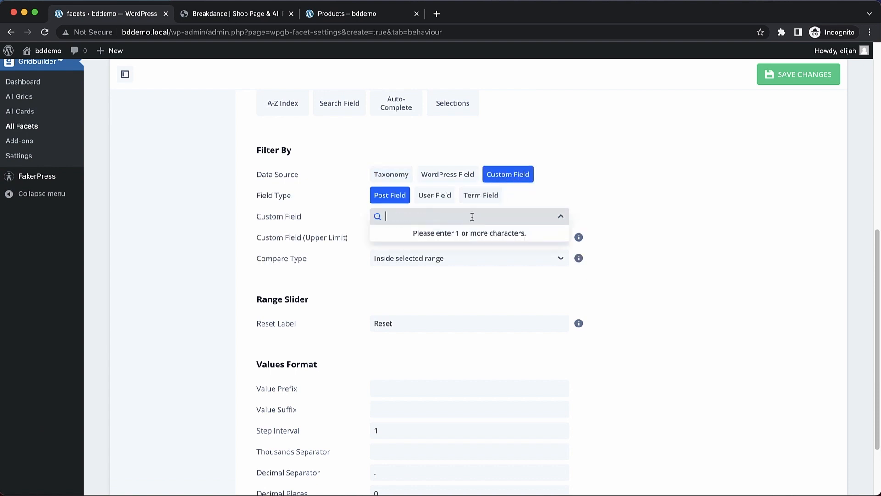
pyautogui.write('price')
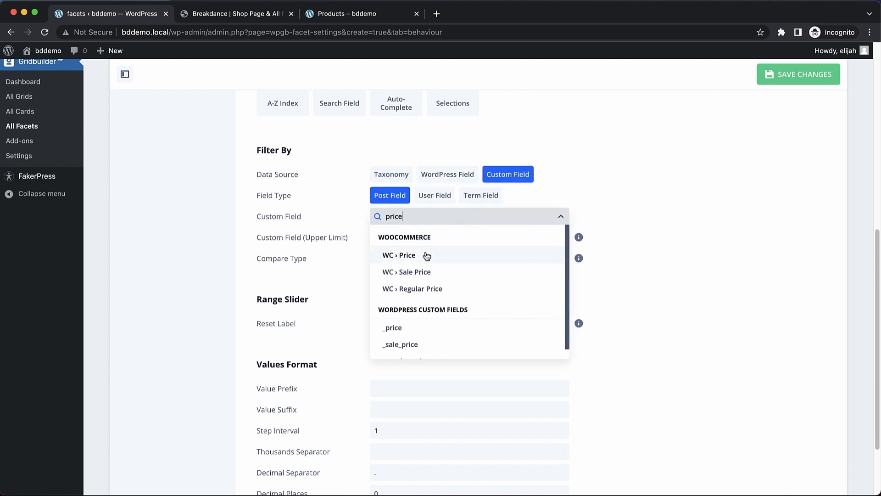
pyautogui.click(399, 254)
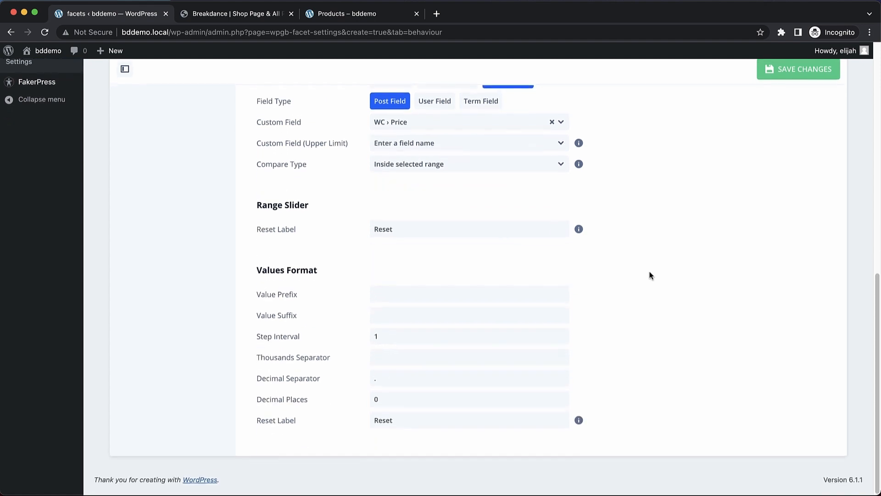
pyautogui.scroll(-3)
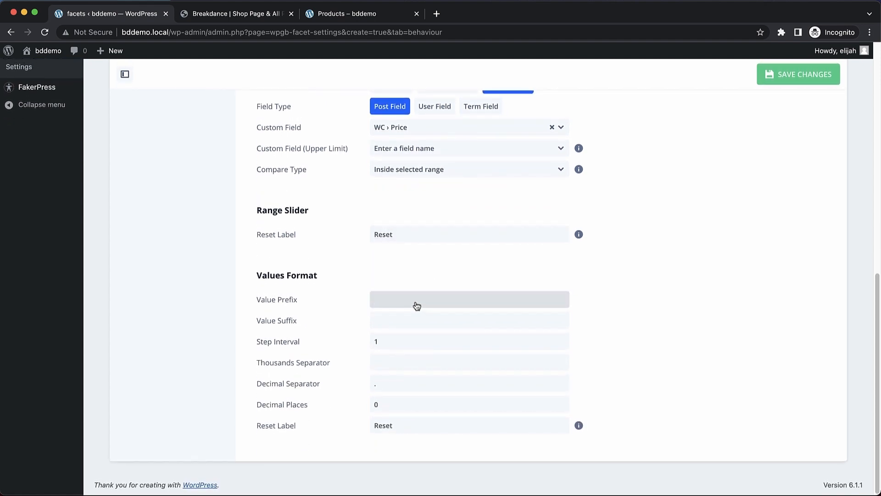
pyautogui.write('$')
pyautogui.click(469, 403)
pyautogui.write('2')
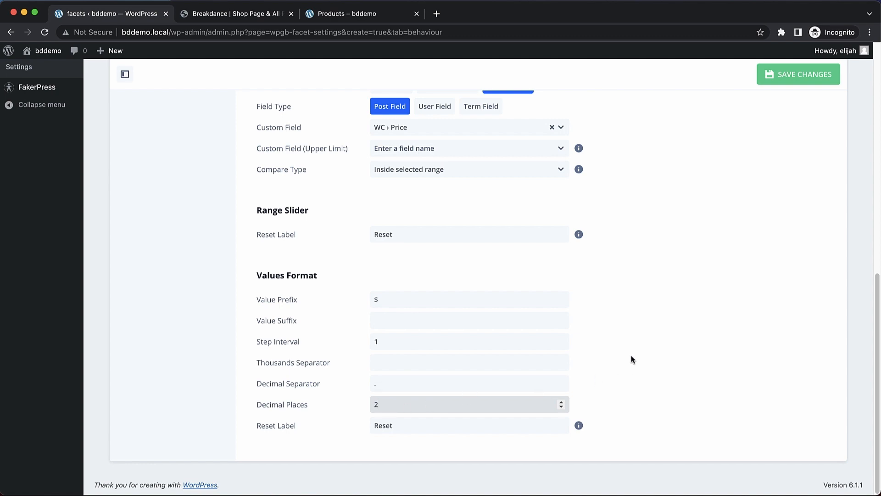
pyautogui.click(797, 73)
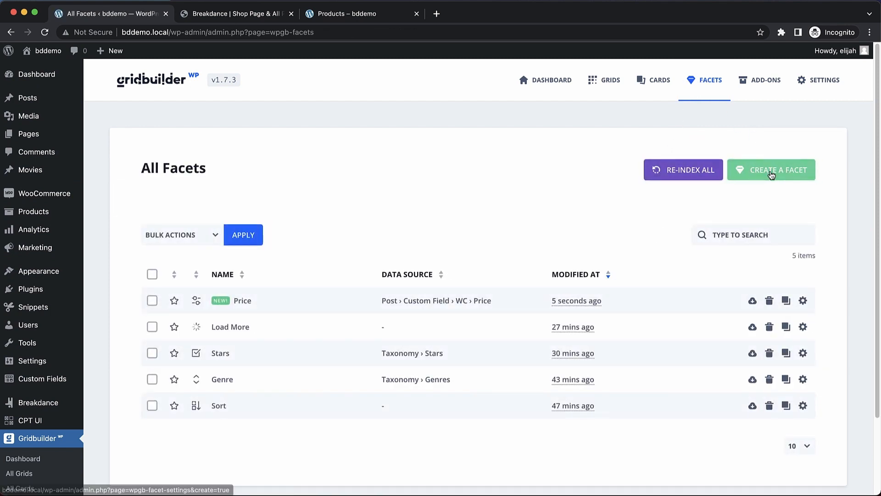
# Start a second facet and begin typing its name as 'Cate'.
pyautogui.click(771, 170)
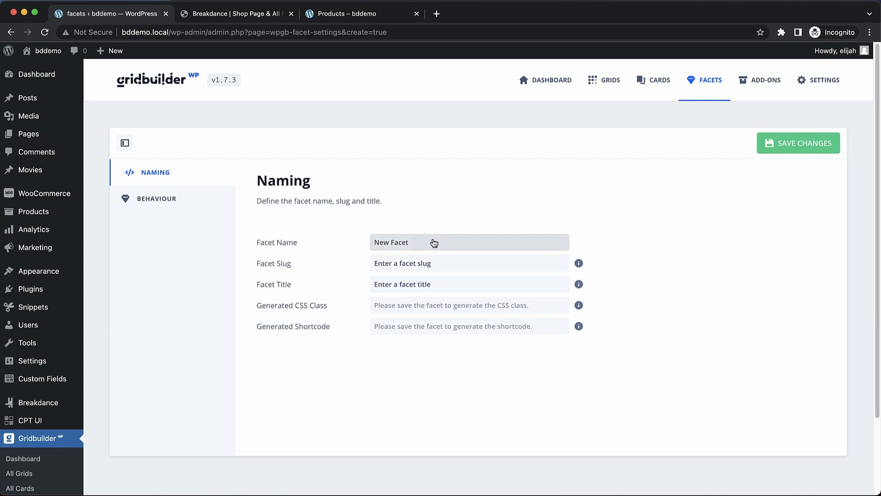
pyautogui.moveTo(413, 246)
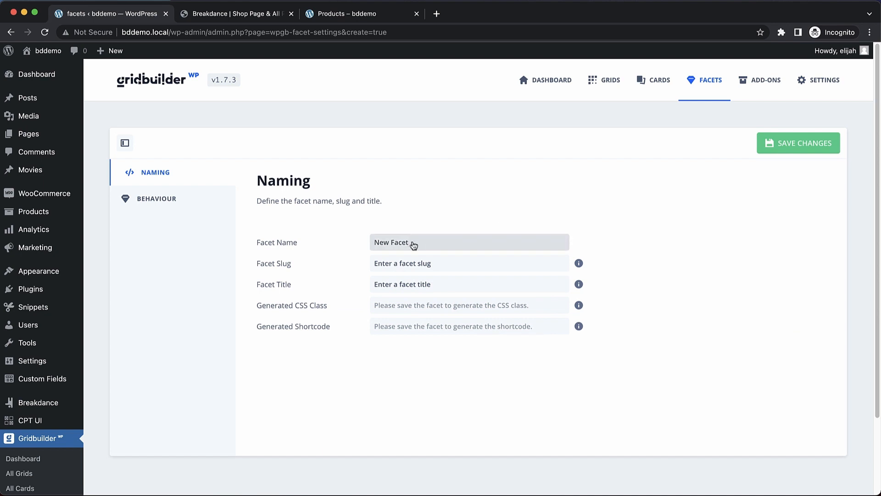
pyautogui.write('Cate')
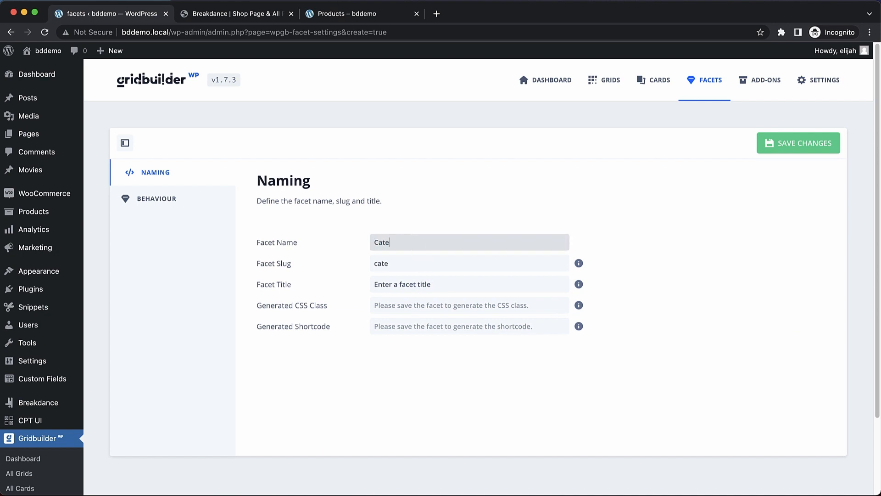
# Keep Checkboxes, set the taxonomy to Product categories, save, and switch to the shop template.
pyautogui.click(157, 198)
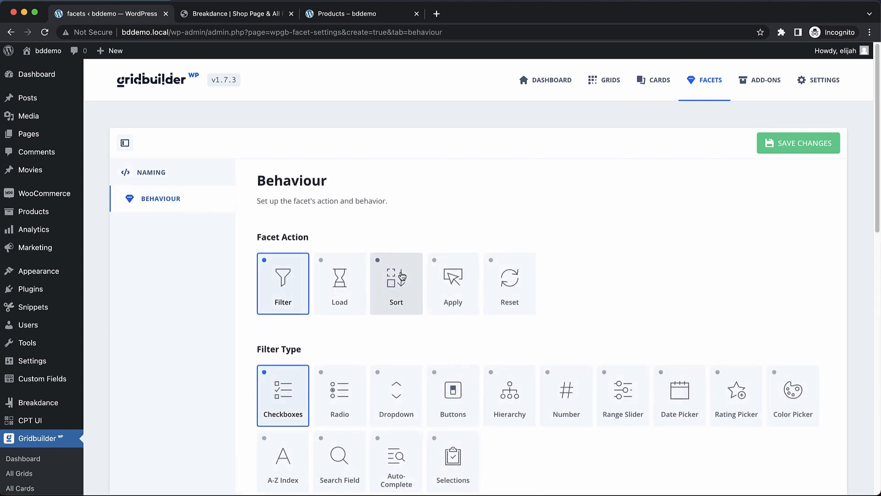
pyautogui.scroll(-3)
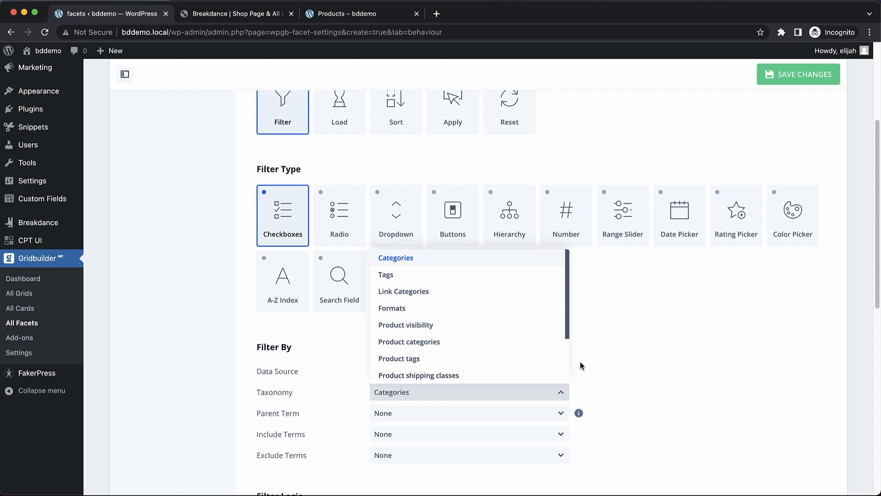
pyautogui.click(410, 342)
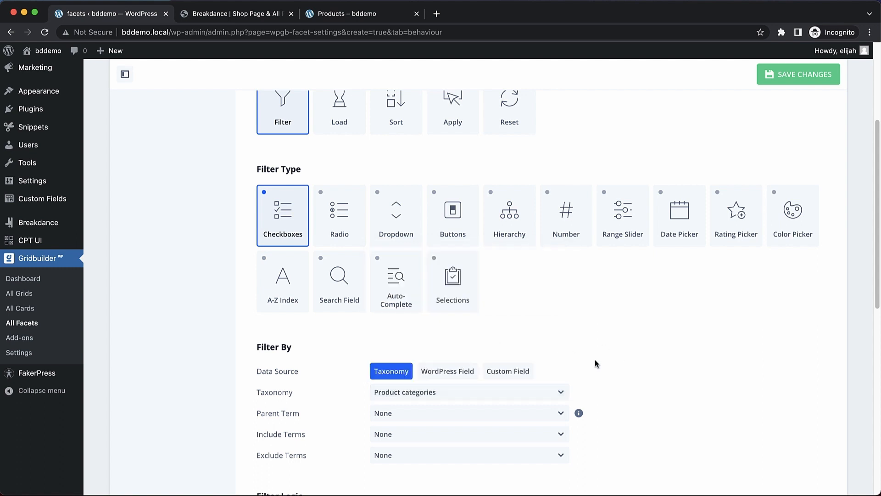
pyautogui.scroll(-3)
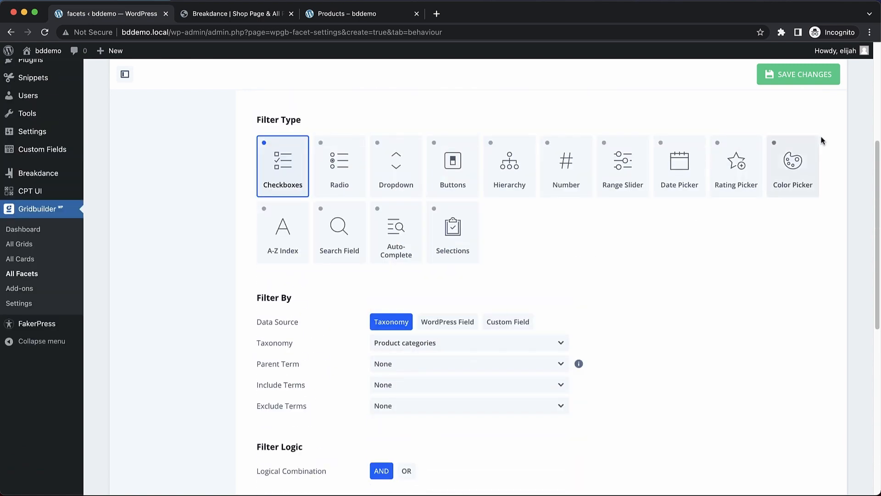
pyautogui.click(798, 73)
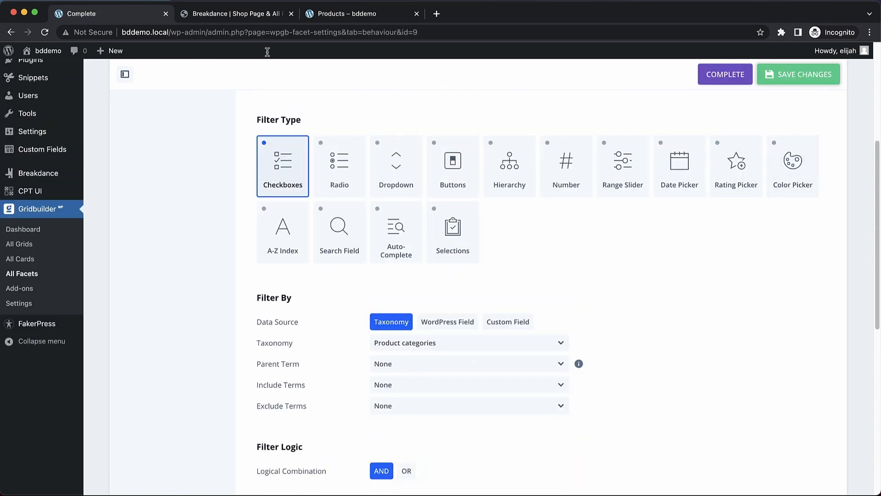
pyautogui.click(236, 14)
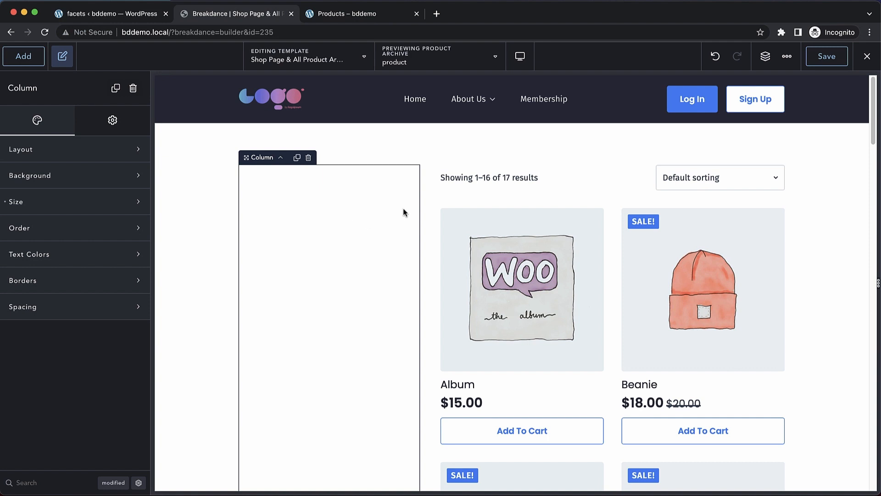
# Add a WP Grid Builder Facet element to the shop sidebar.
pyautogui.click(553, 184)
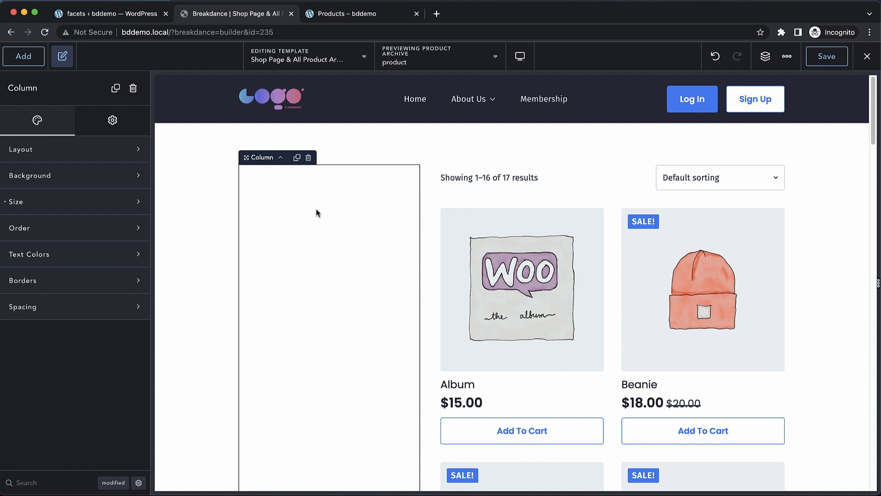
pyautogui.click(23, 56)
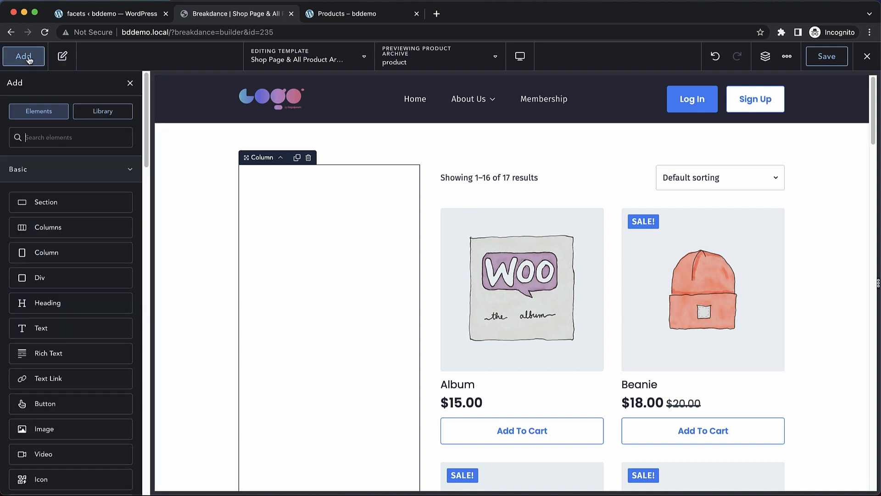
pyautogui.write('grid')
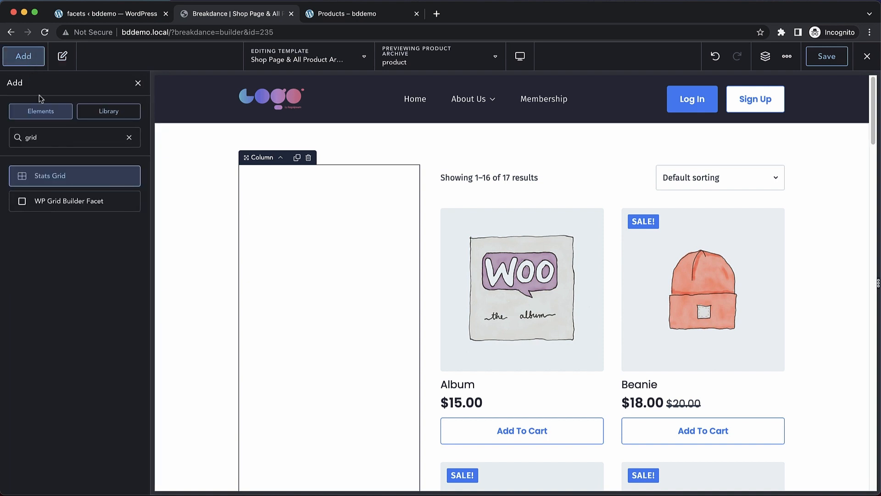
pyautogui.click(69, 201)
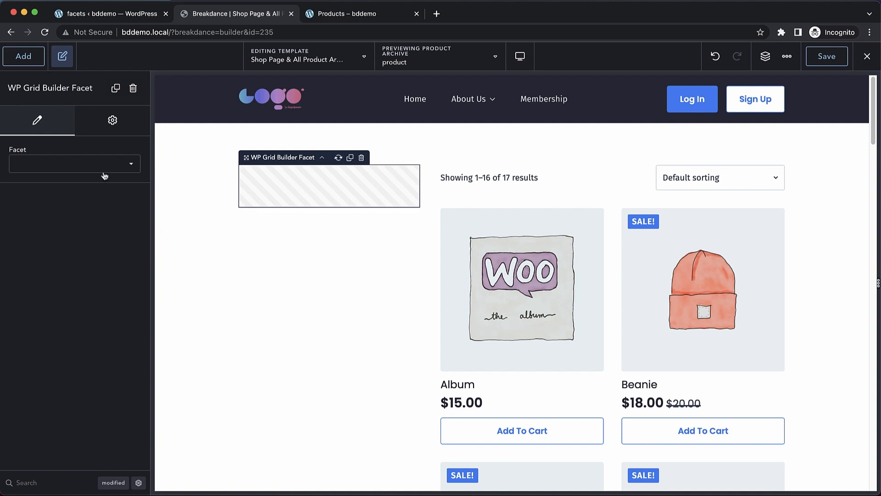
# Assign the first facet to Price and the duplicated one to Categories.
pyautogui.click(73, 163)
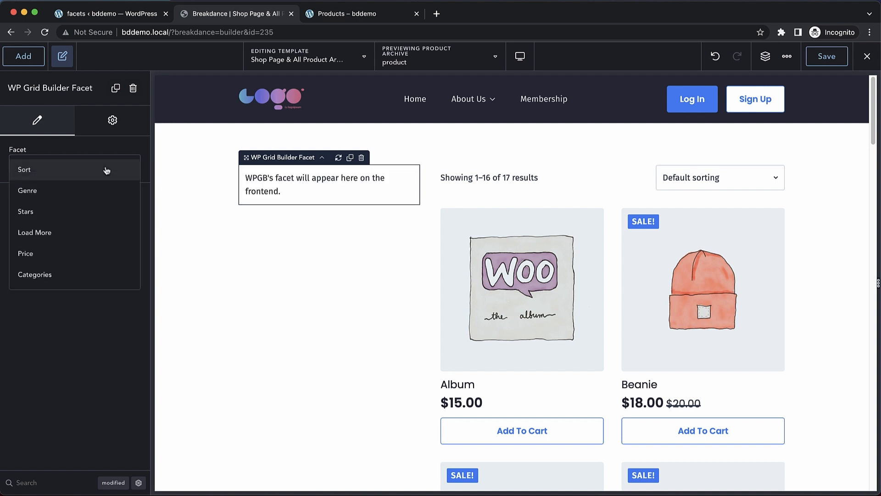
pyautogui.moveTo(43, 253)
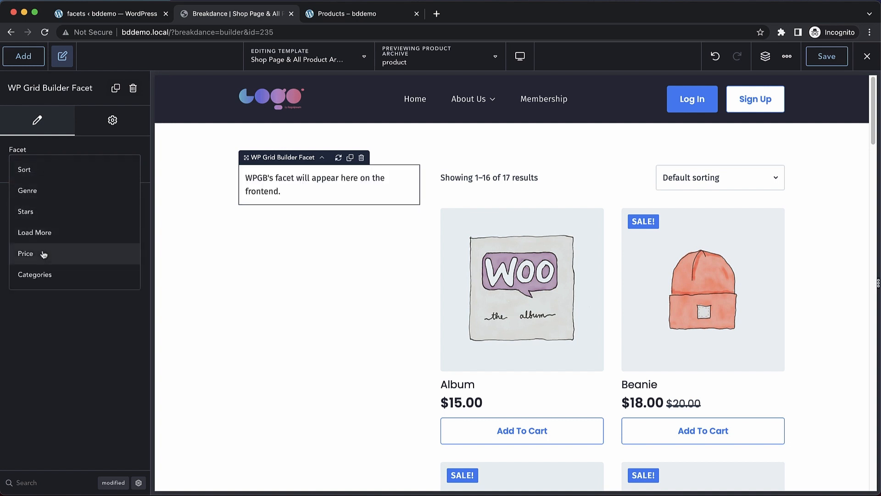
pyautogui.click(25, 253)
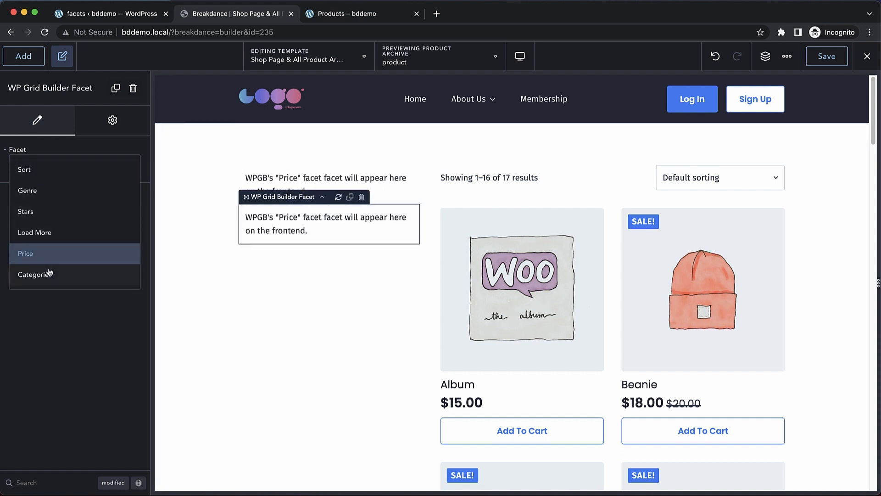
pyautogui.click(37, 273)
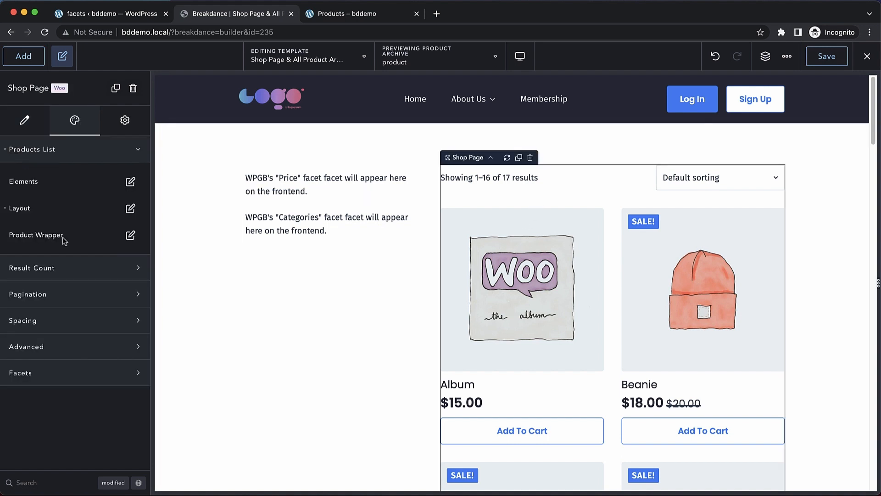
# Enable WPGB on the shop product list, save the template and go to the live shop.
pyautogui.click(24, 120)
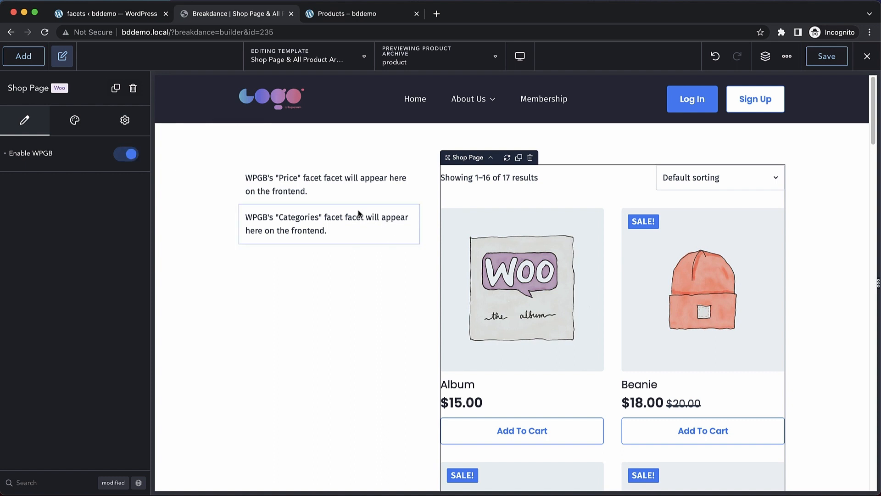
pyautogui.click(826, 56)
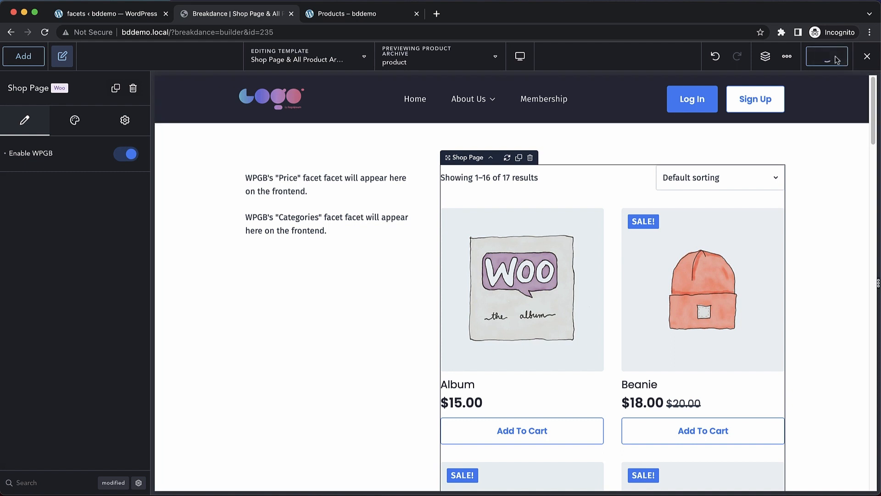
pyautogui.click(349, 14)
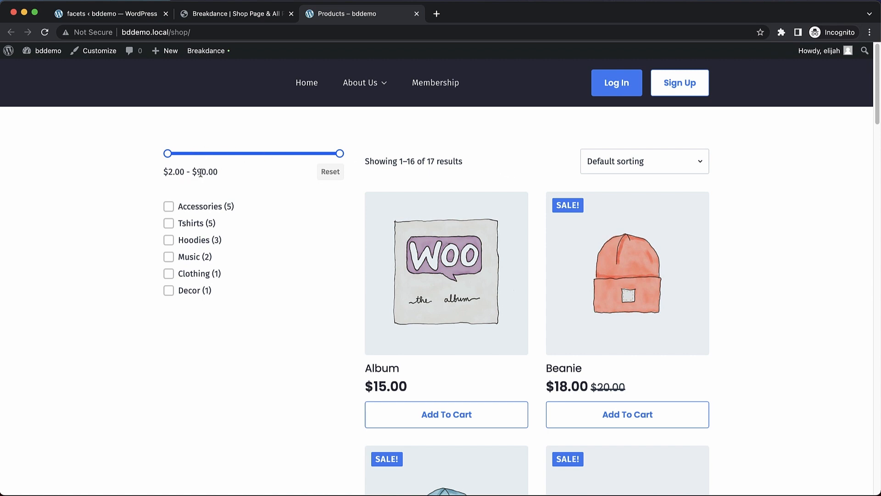
pyautogui.moveTo(457, 214)
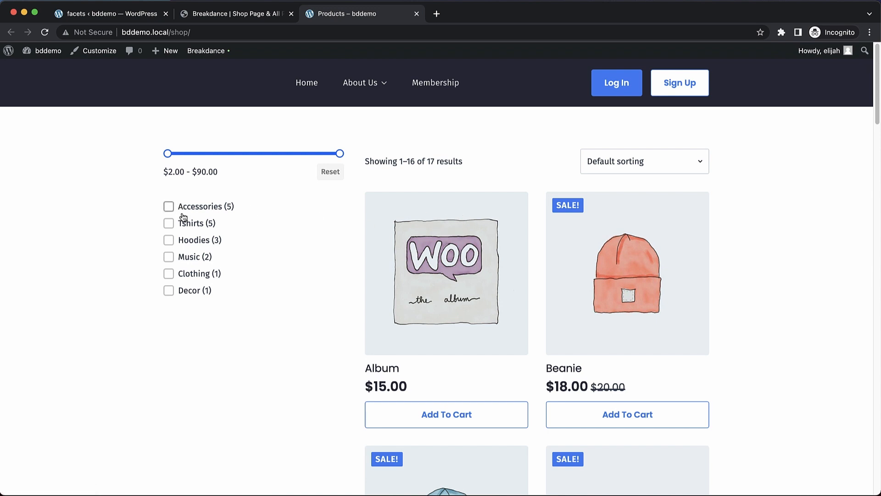
pyautogui.moveTo(275, 232)
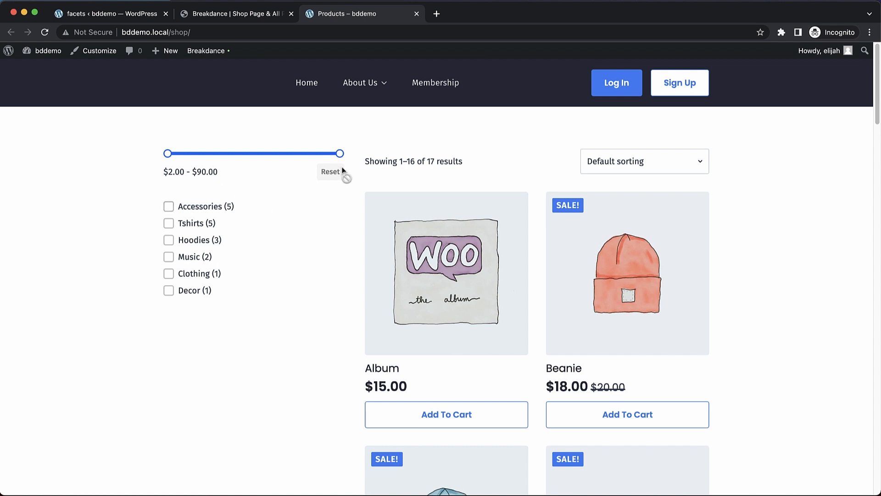
# Drag the price slider's maximum down through $35, $31 and $13 to $12.00.
pyautogui.moveTo(339, 153); pyautogui.dragTo(232, 153)
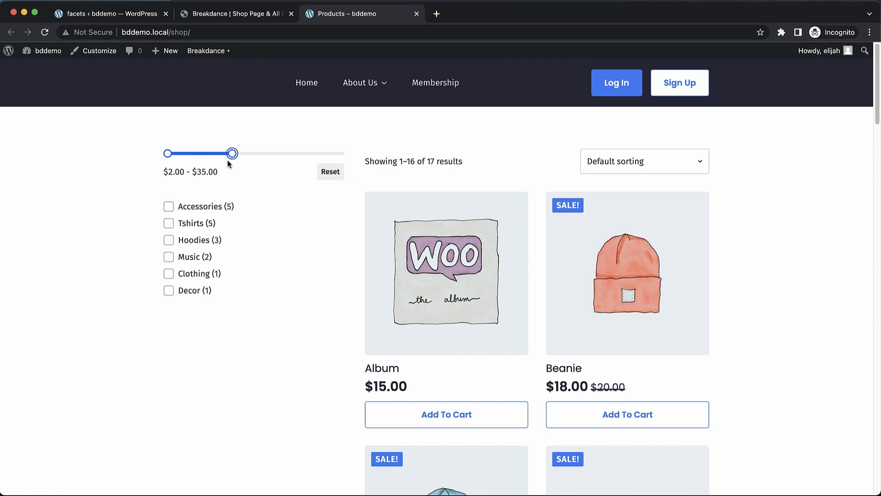
pyautogui.moveTo(232, 153); pyautogui.dragTo(224, 154)
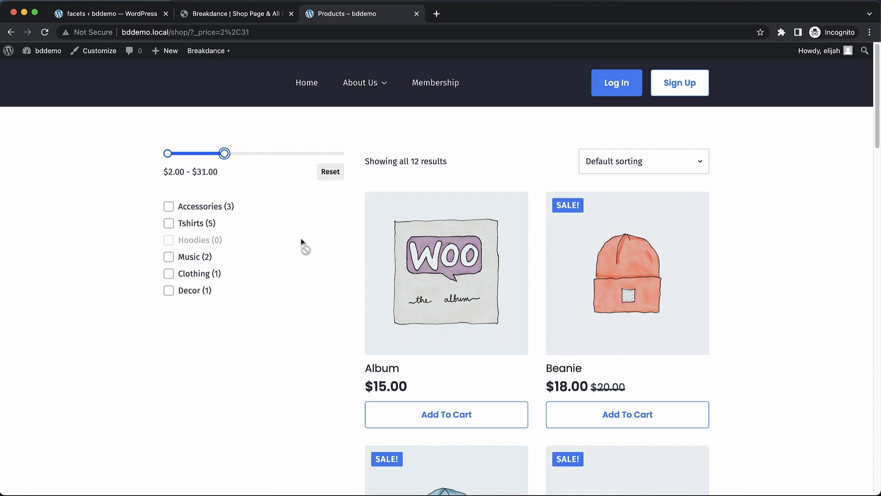
pyautogui.scroll(-3)
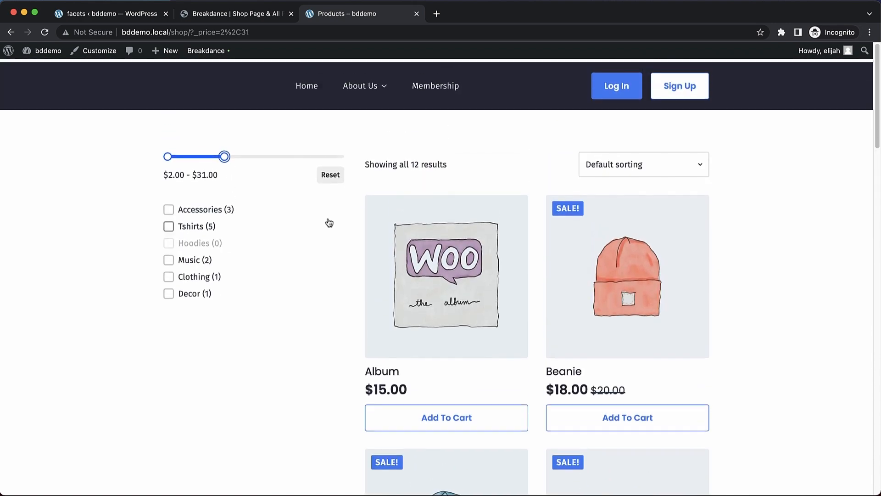
pyautogui.moveTo(225, 156); pyautogui.dragTo(188, 153)
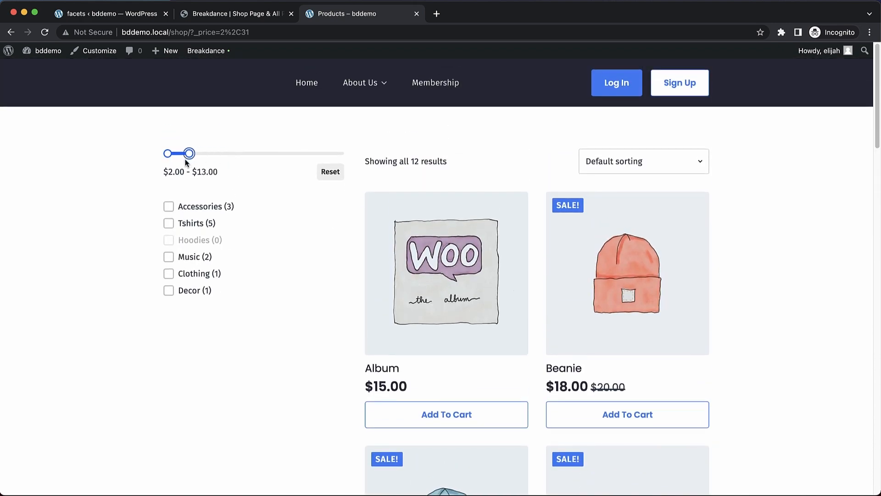
pyautogui.moveTo(191, 153); pyautogui.dragTo(190, 154)
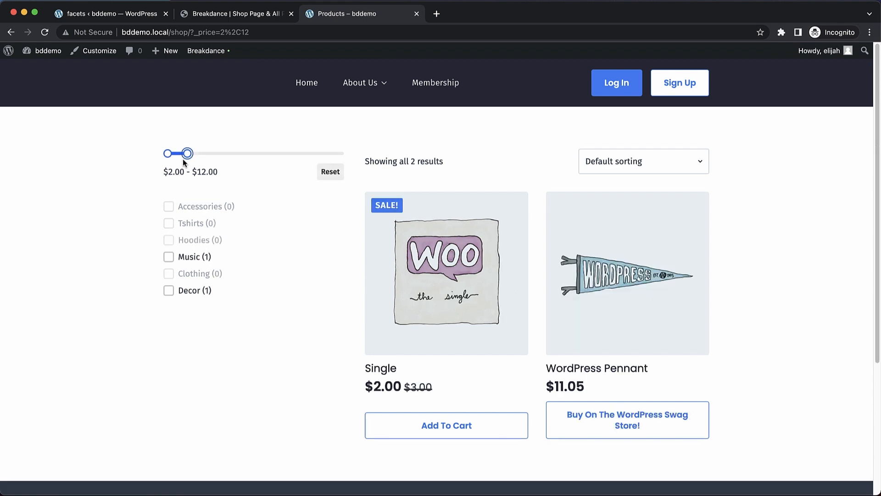
pyautogui.moveTo(182, 167)
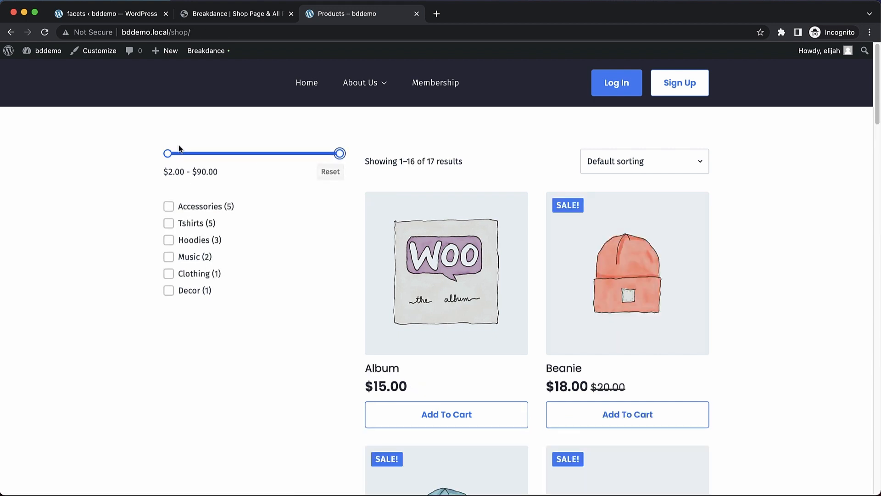
# Raise the minimum price to $31 and tick the Accessories category.
pyautogui.moveTo(167, 153); pyautogui.dragTo(224, 153)
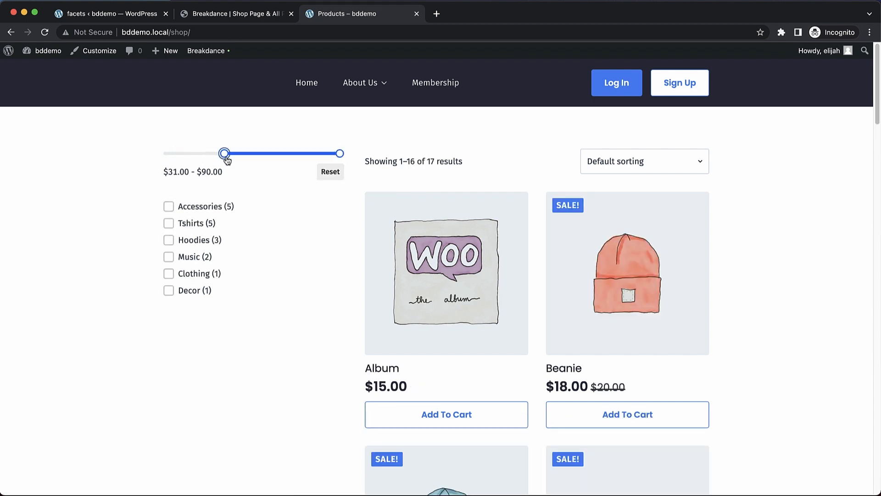
pyautogui.moveTo(224, 154); pyautogui.dragTo(224, 153)
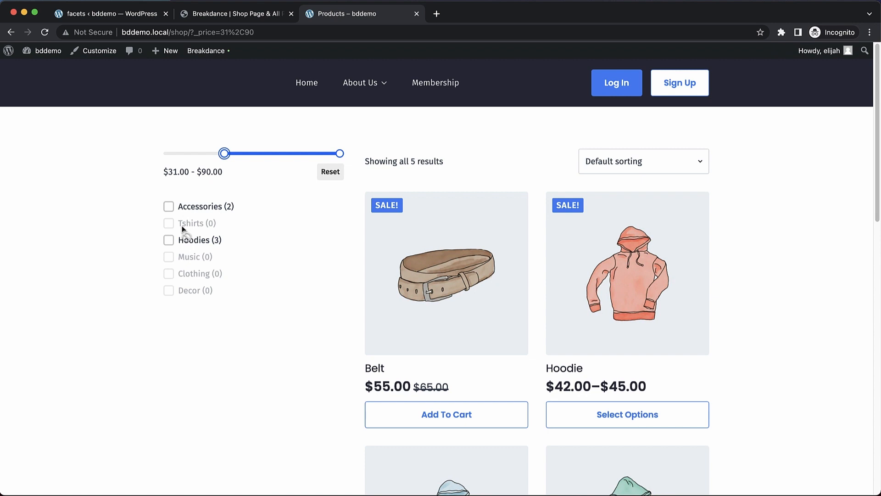
pyautogui.click(168, 207)
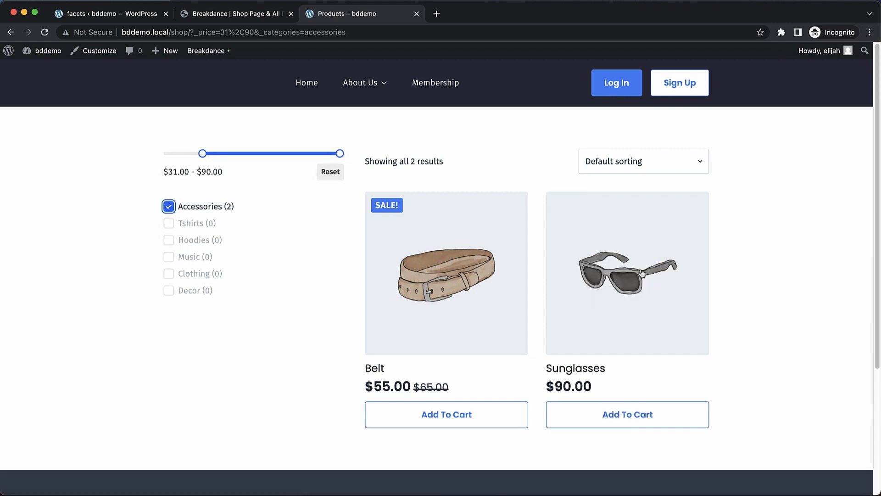
pyautogui.moveTo(471, 283)
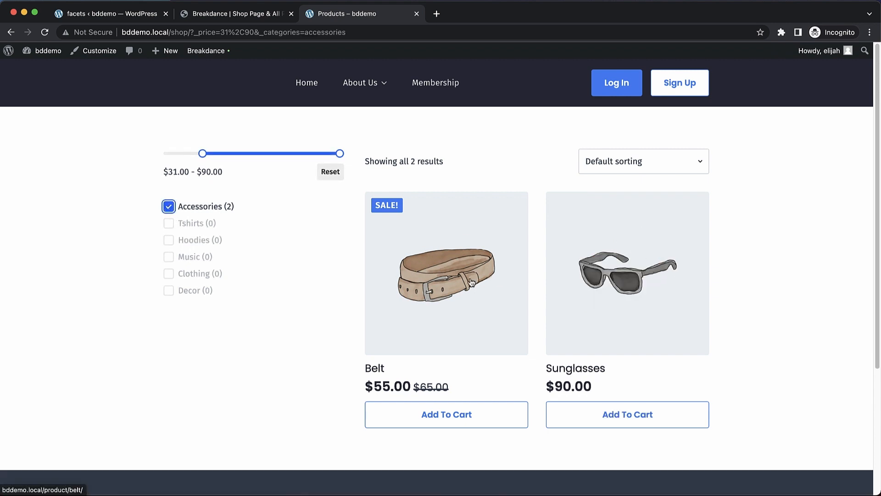
# Reset the price slider and untick Accessories to restore all 17 products.
pyautogui.click(331, 172)
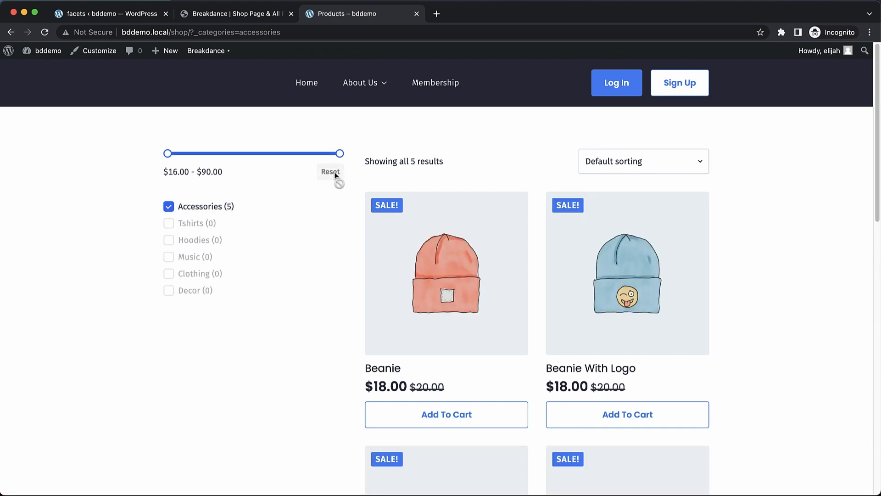
pyautogui.click(169, 206)
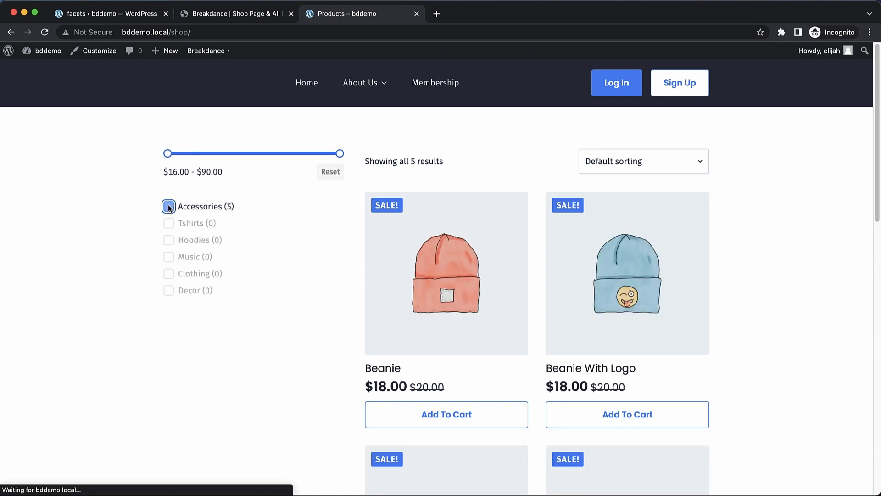
pyautogui.click(168, 206)
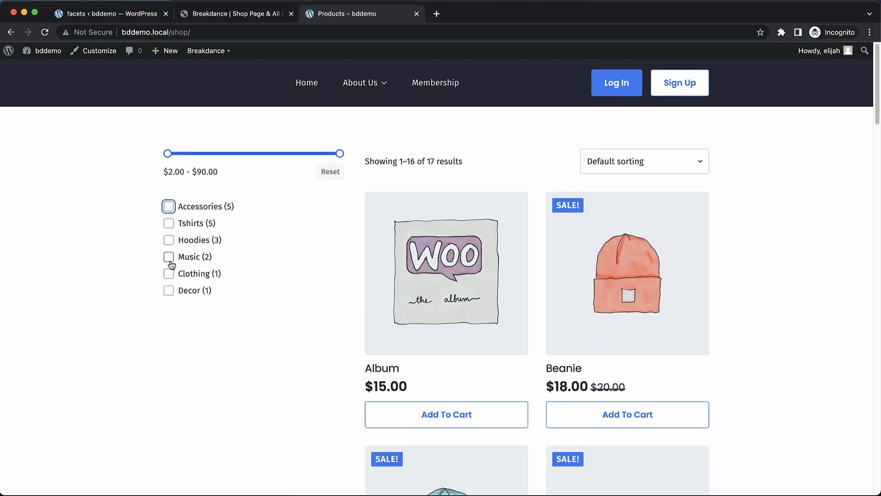
# Tick Music, switch to Clothing, then clear it to test the category checkboxes.
pyautogui.click(169, 257)
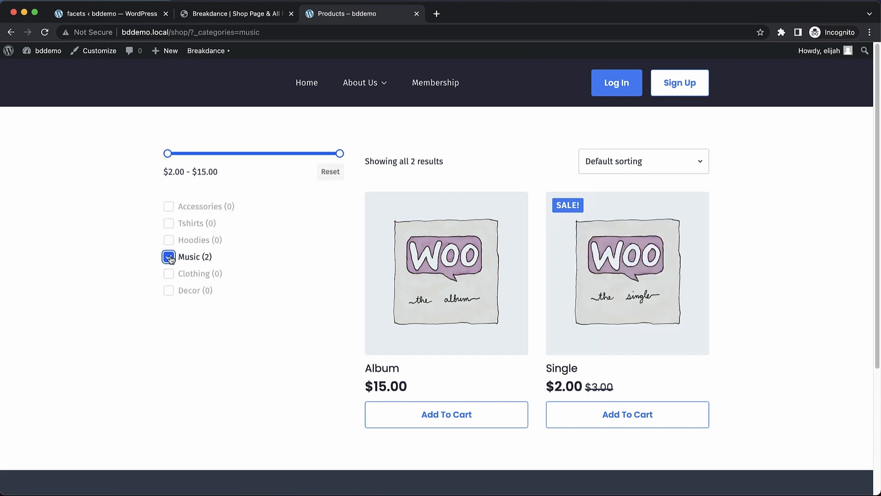
pyautogui.click(168, 273)
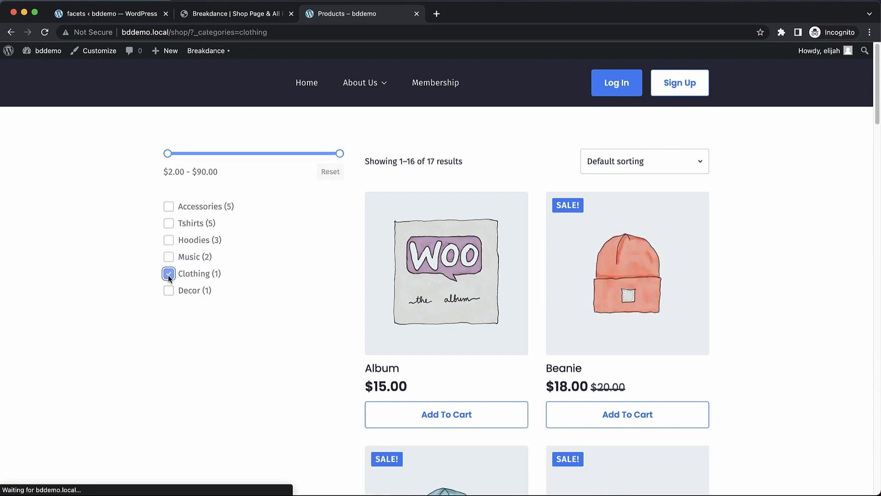
pyautogui.click(169, 274)
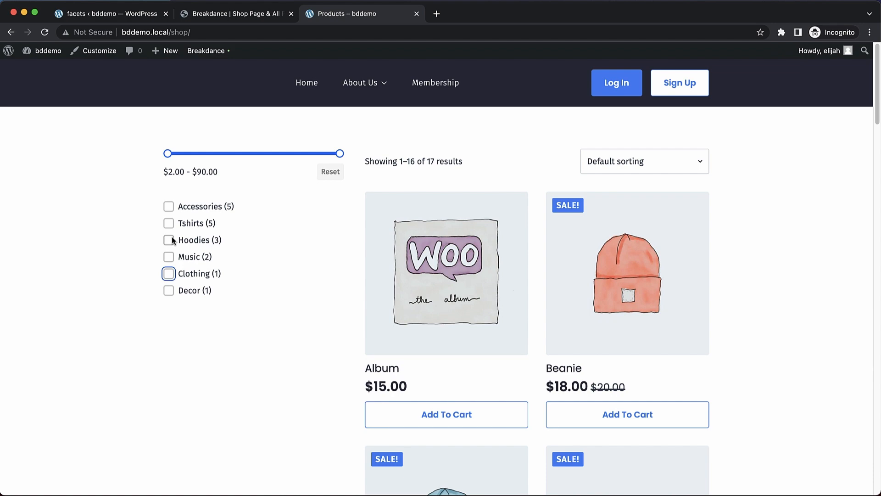